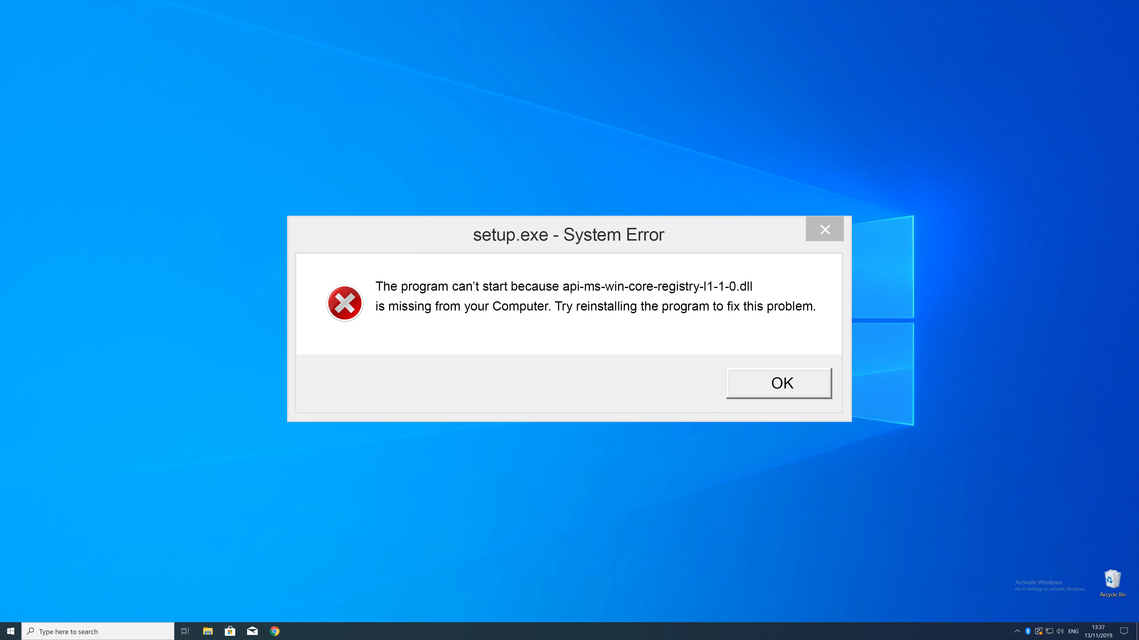
Dismiss the setup.exe System Error about the missing api-ms-win-core-registry-l1-1-0.dll
left_click(778, 382)
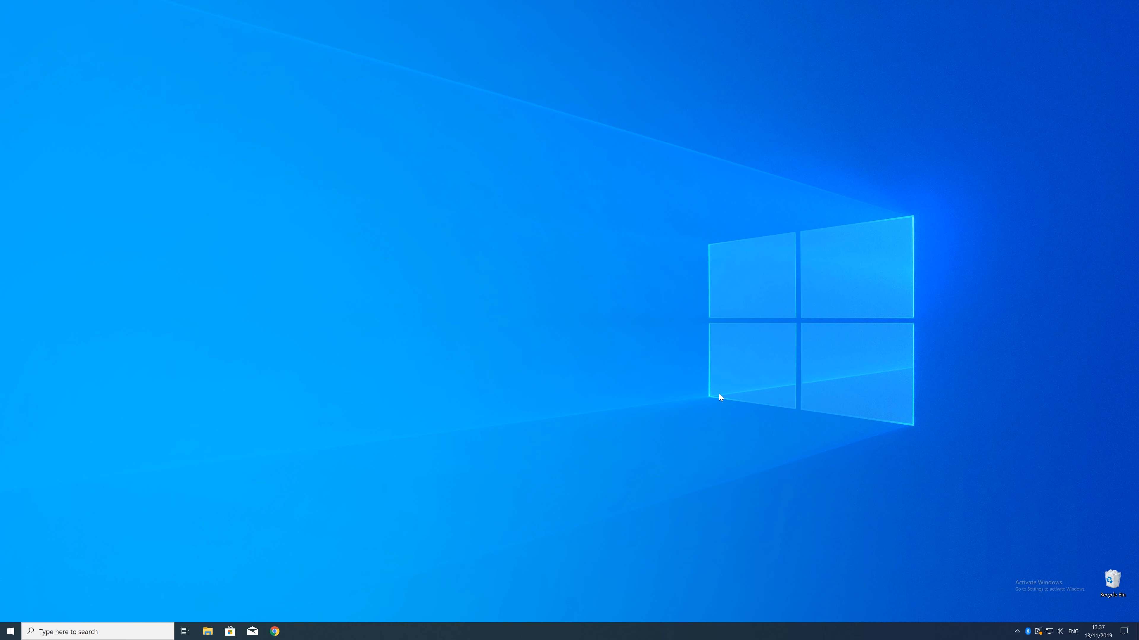
right_click(10, 631)
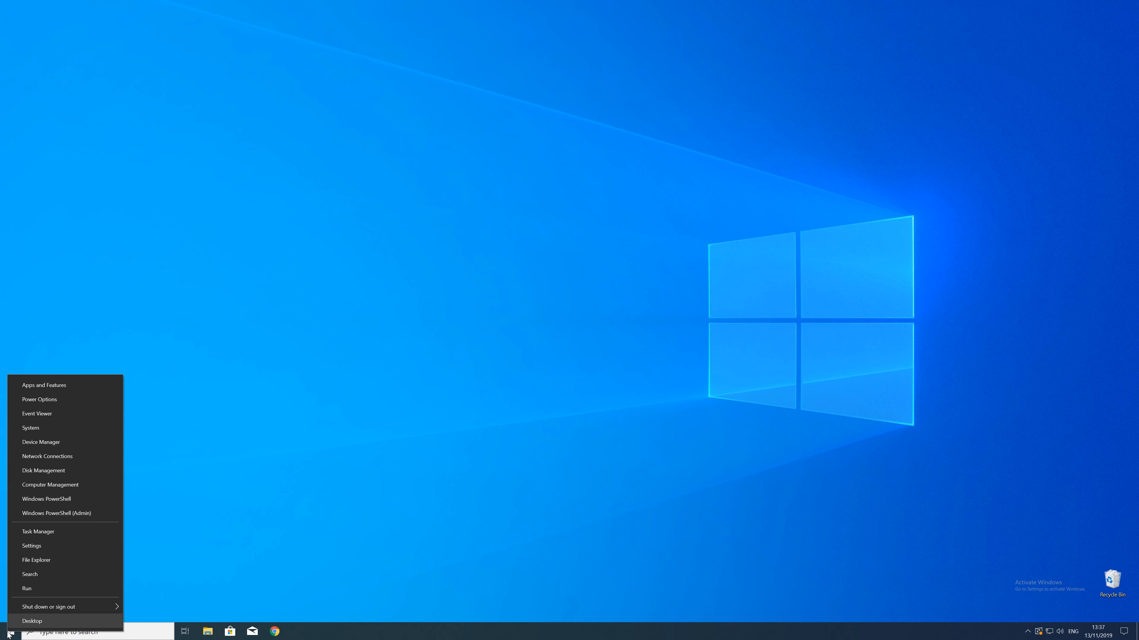
mouse_move(31, 524)
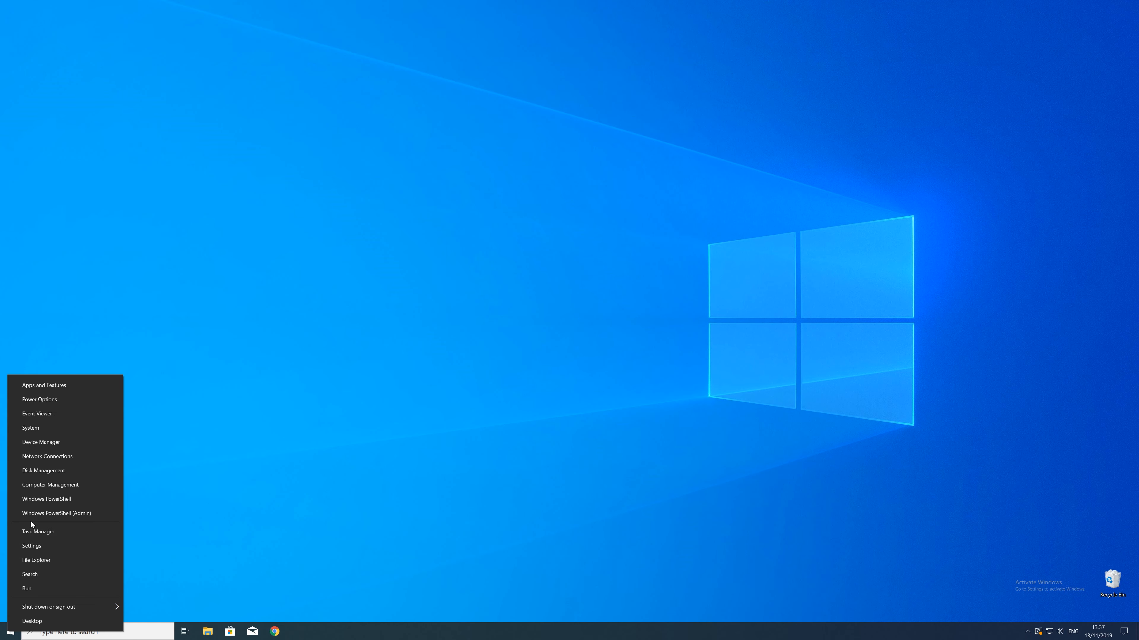
left_click(32, 546)
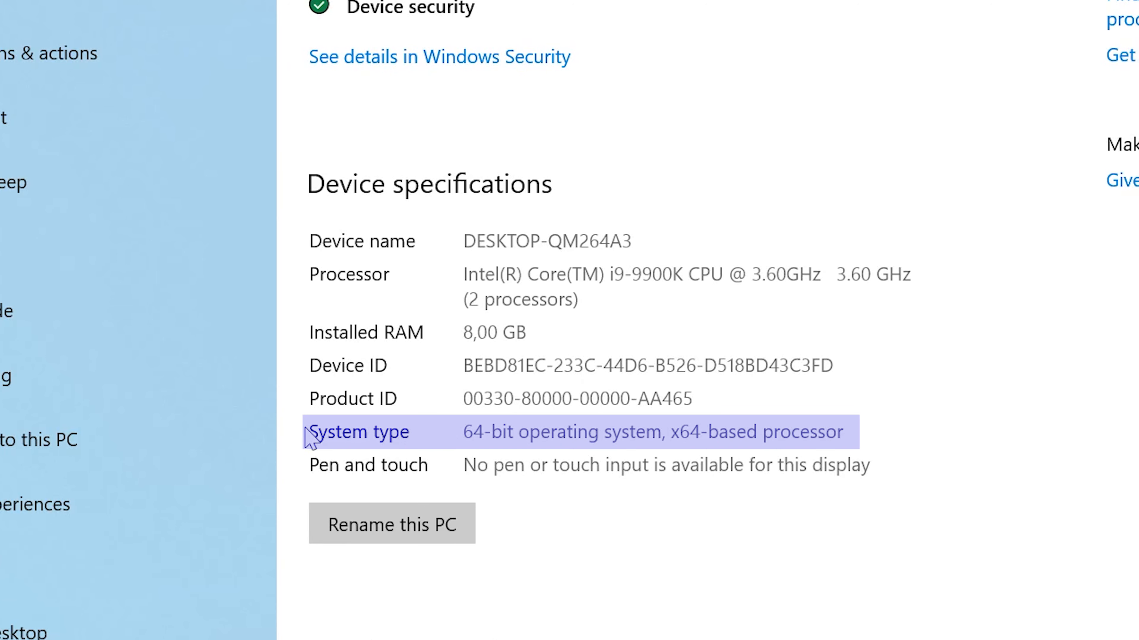
mouse_move(301, 443)
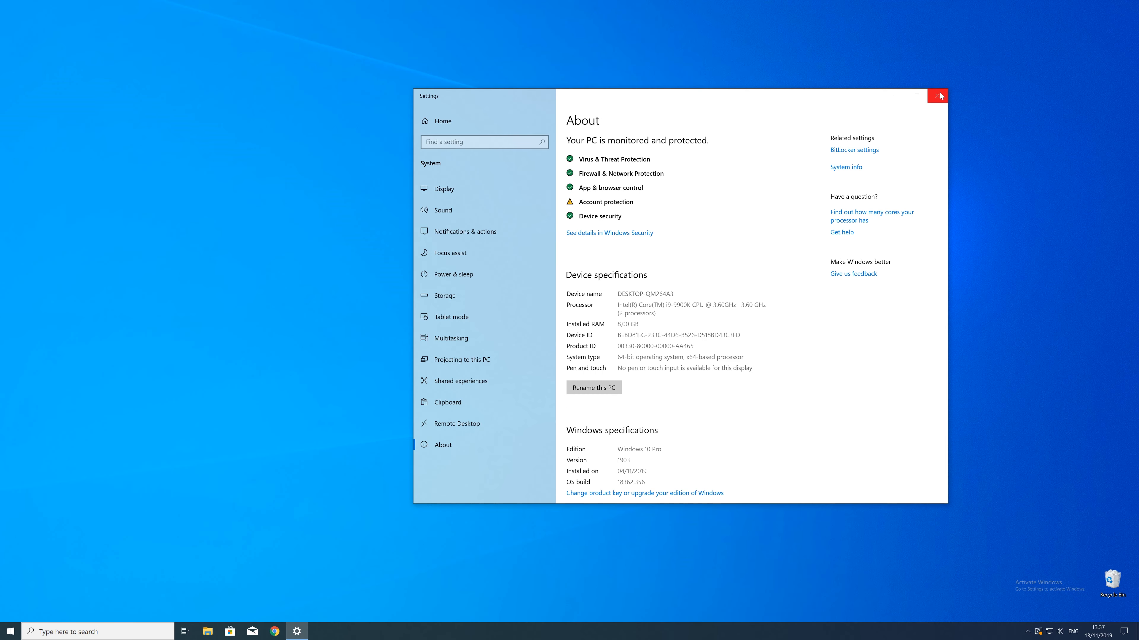
left_click(938, 95)
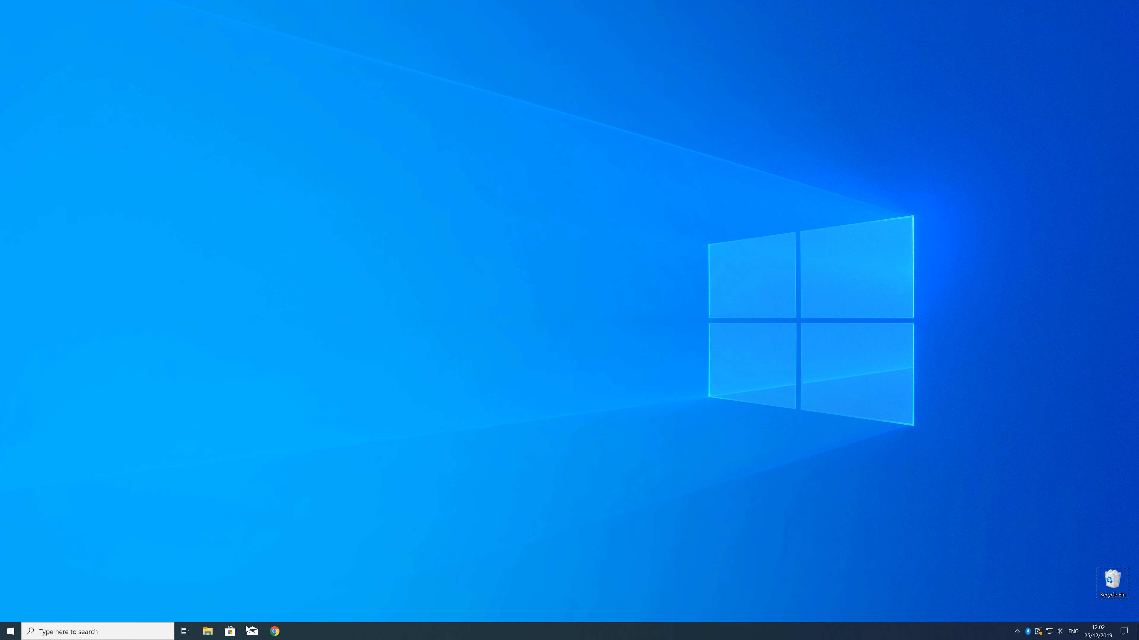
Download vc_redist.x64.exe (64-Bit) from the sts-tutorial page in Chrome and launch it
left_click(274, 631)
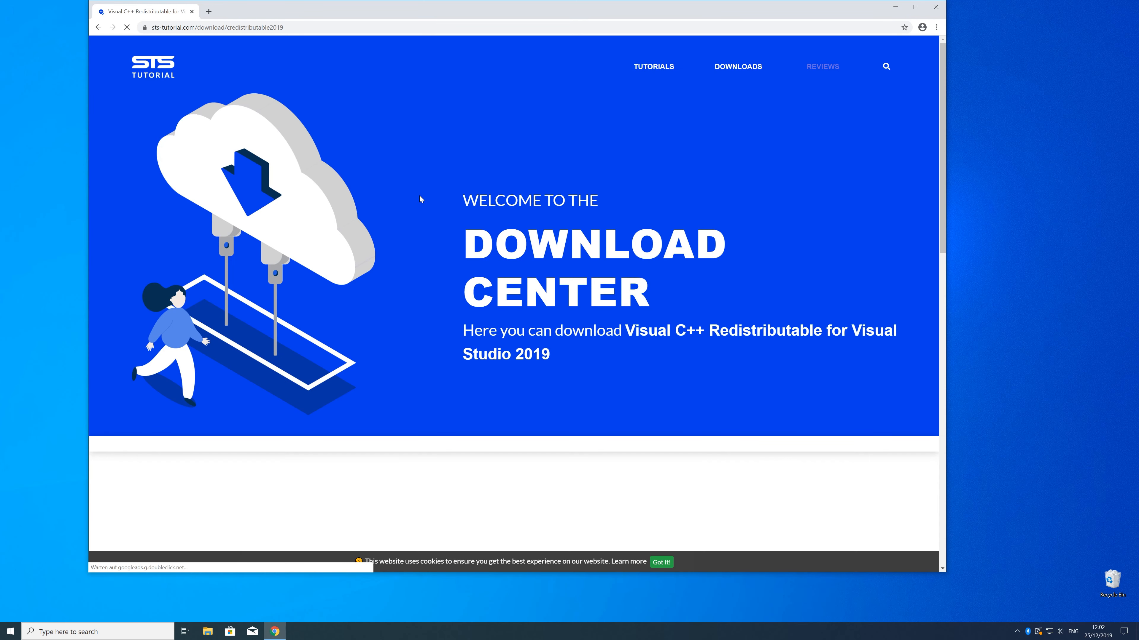
scroll("down", 3)
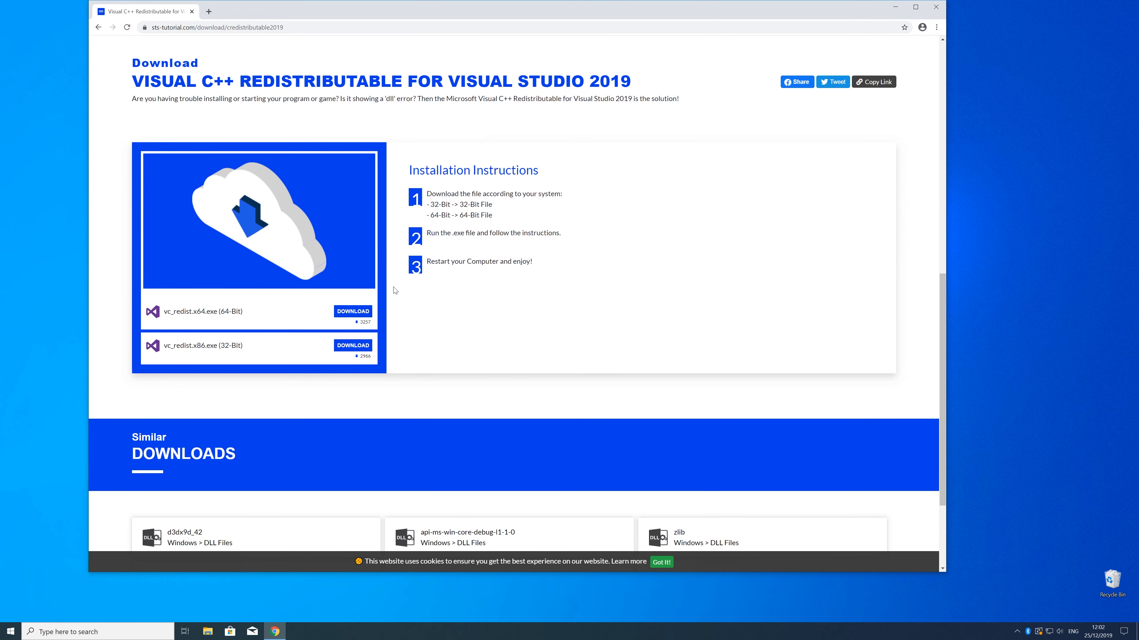
left_click(353, 311)
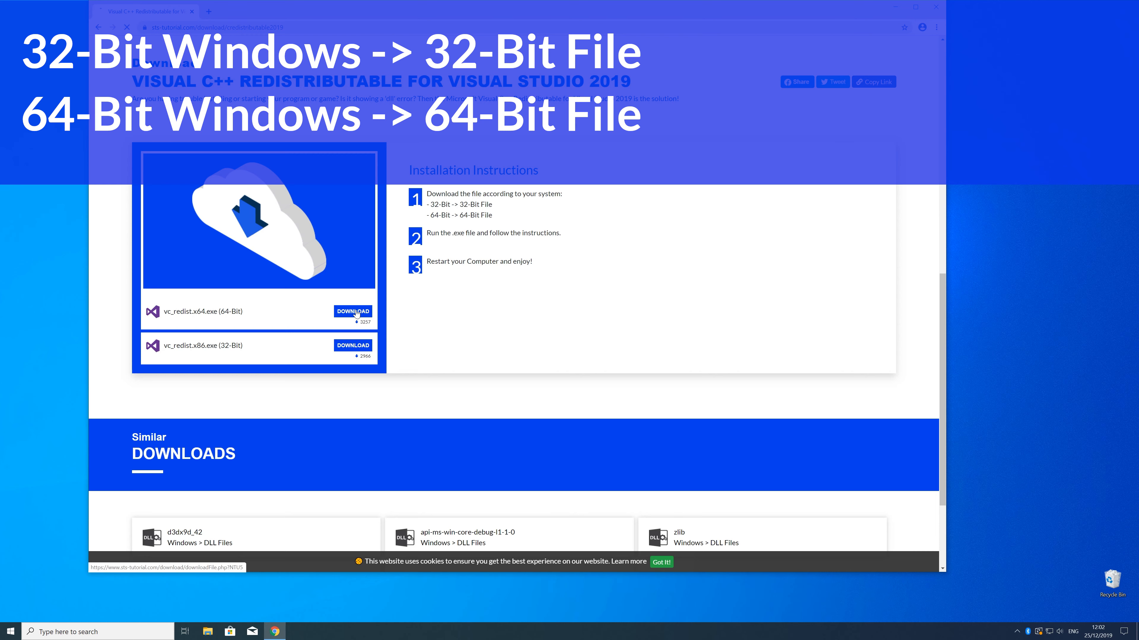
left_click(352, 312)
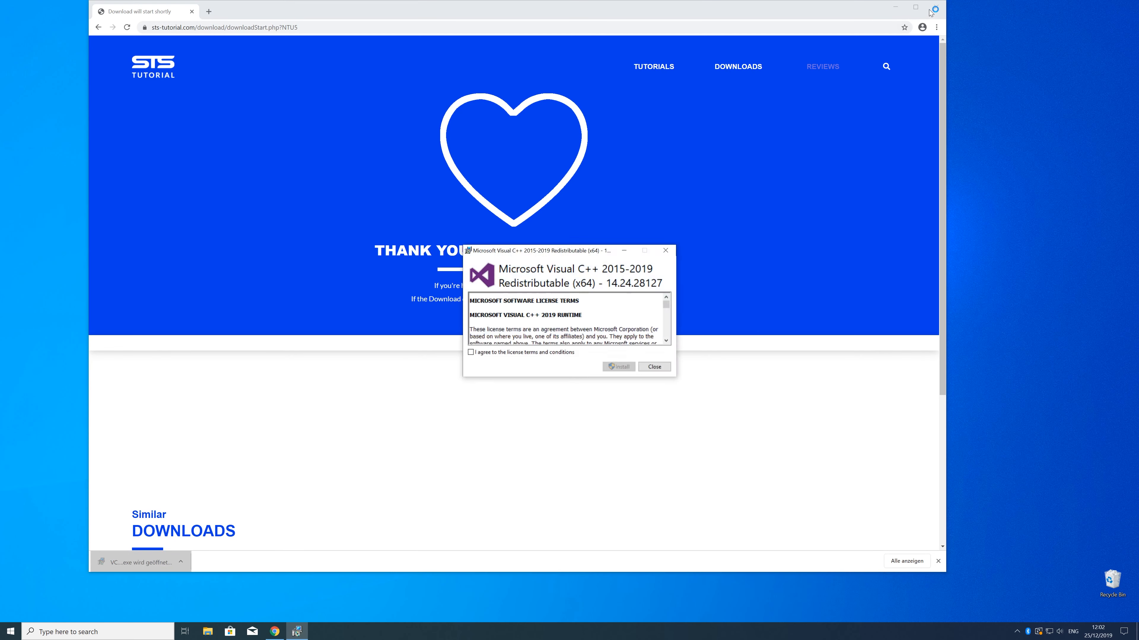
Accept the license terms, install the 2015-2019 Redistributable (x64) and close after Setup Successful
left_click(618, 367)
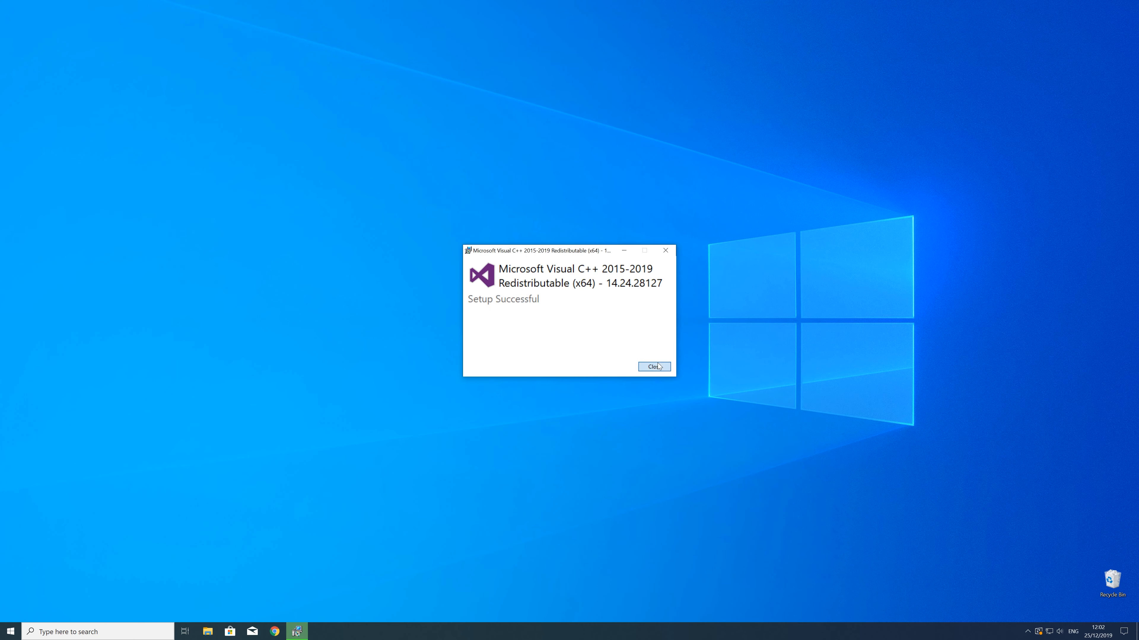
left_click(652, 367)
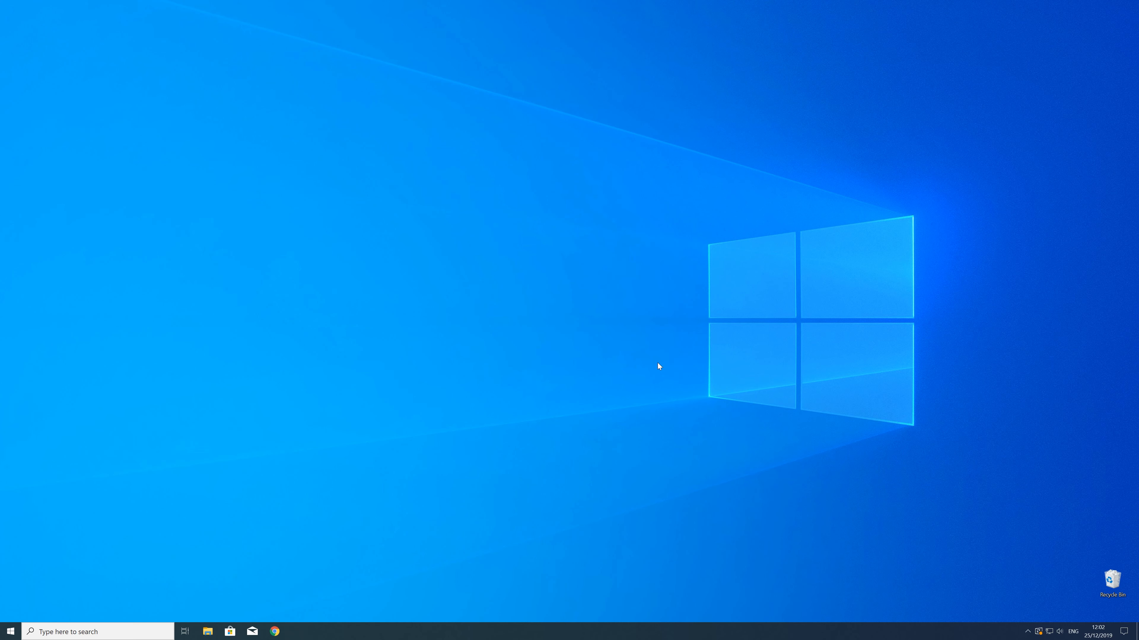